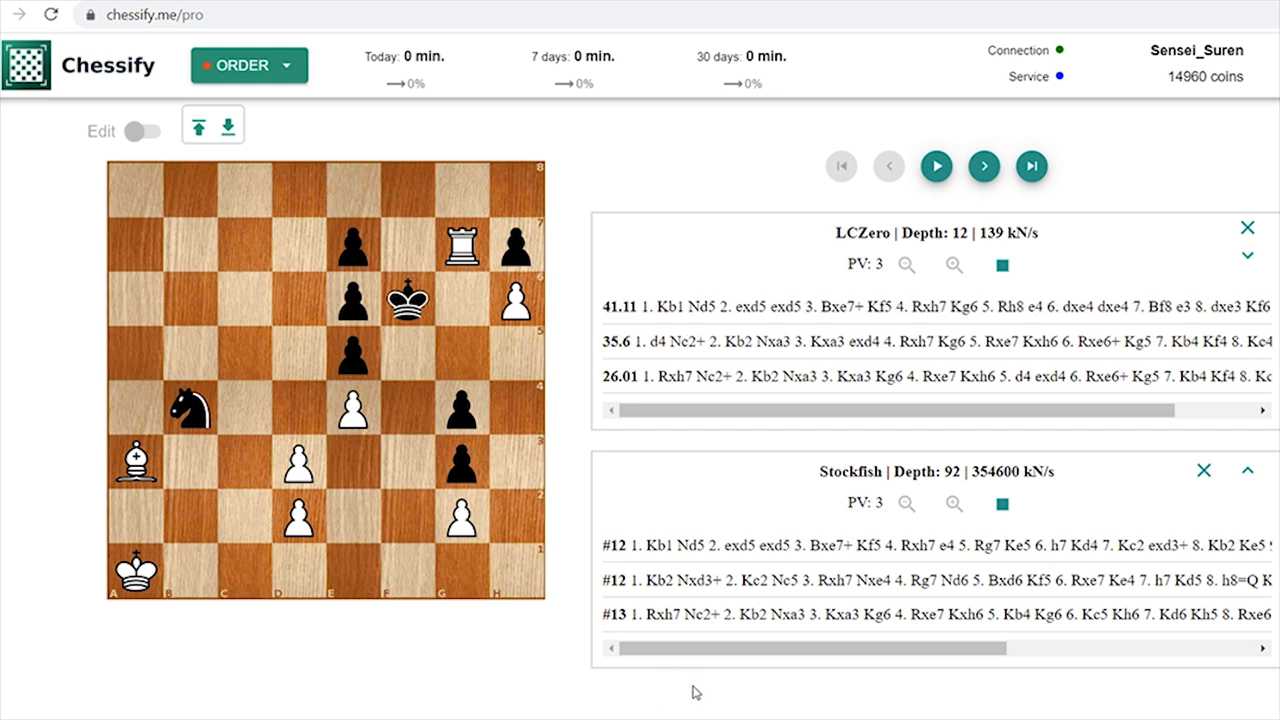
mouse_move(718, 692)
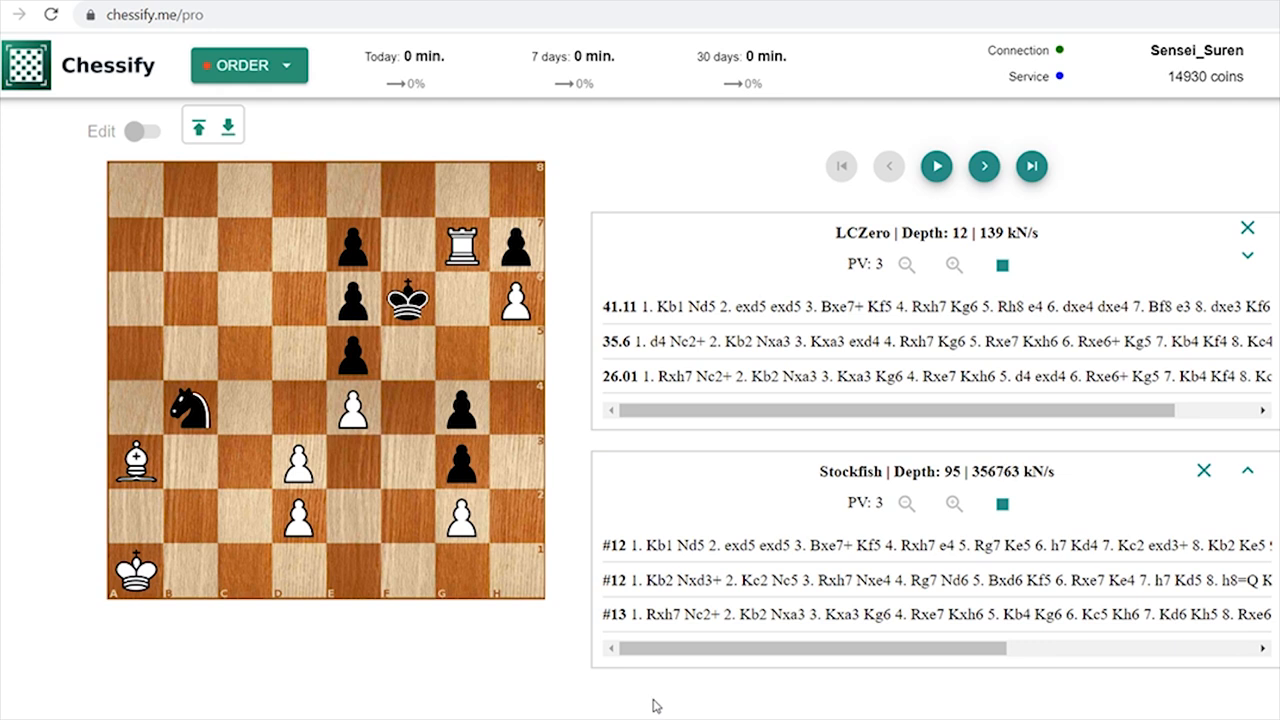
mouse_move(724, 686)
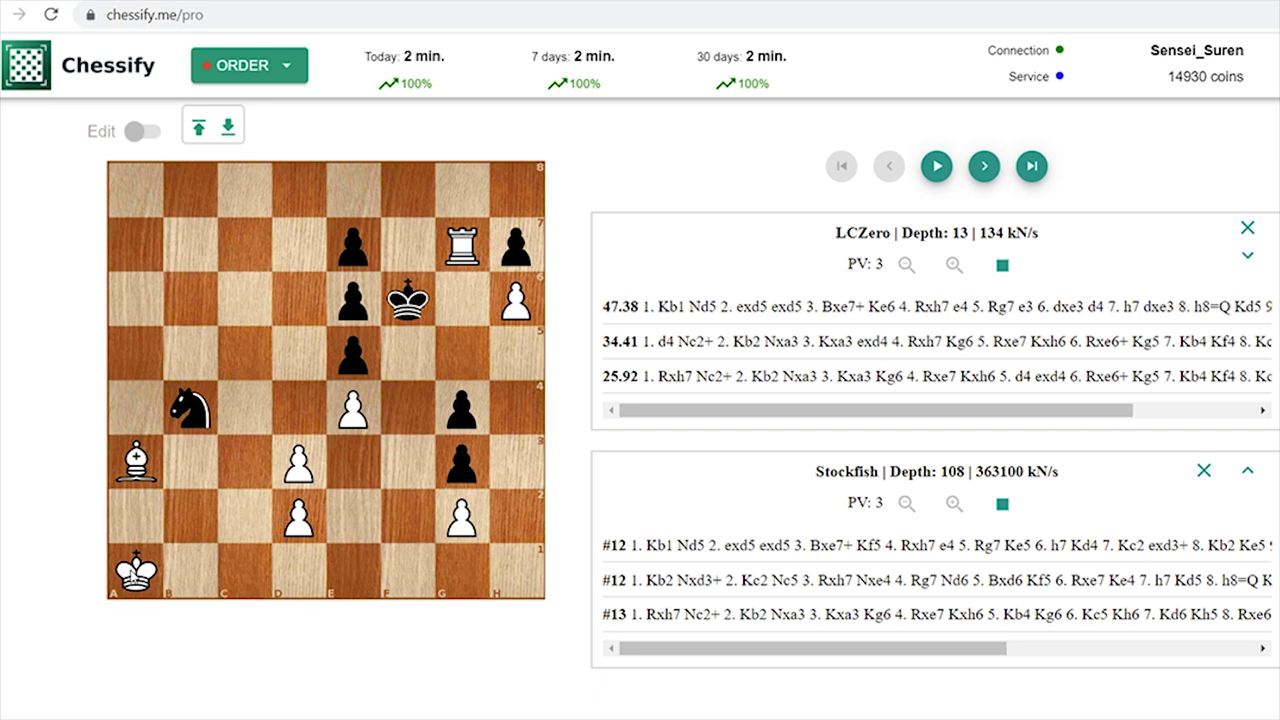
mouse_move(336, 576)
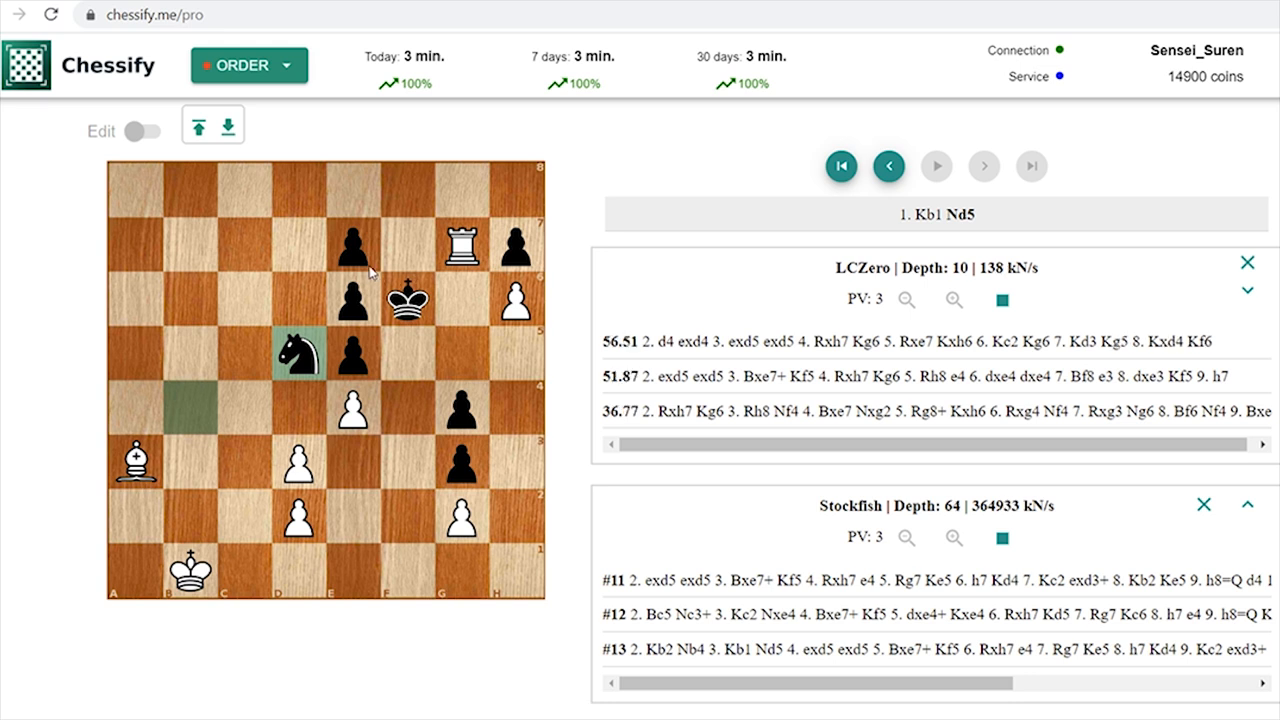
mouse_move(476, 412)
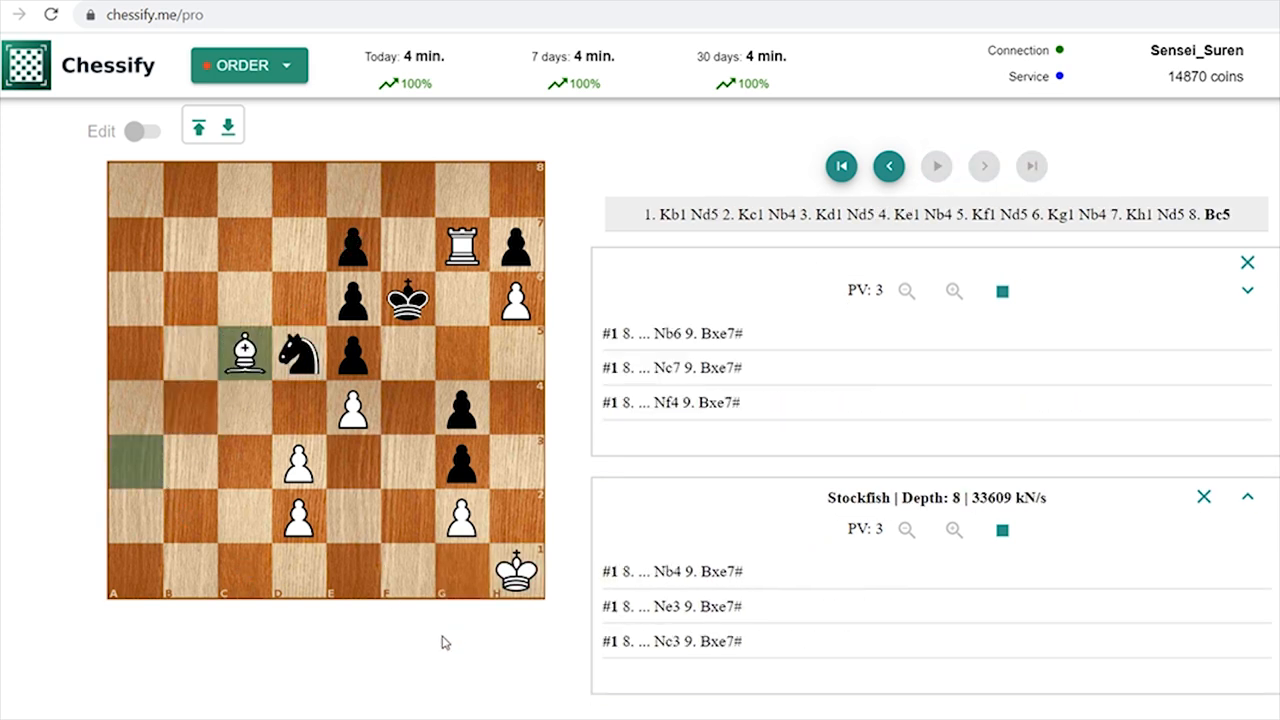
mouse_move(476, 664)
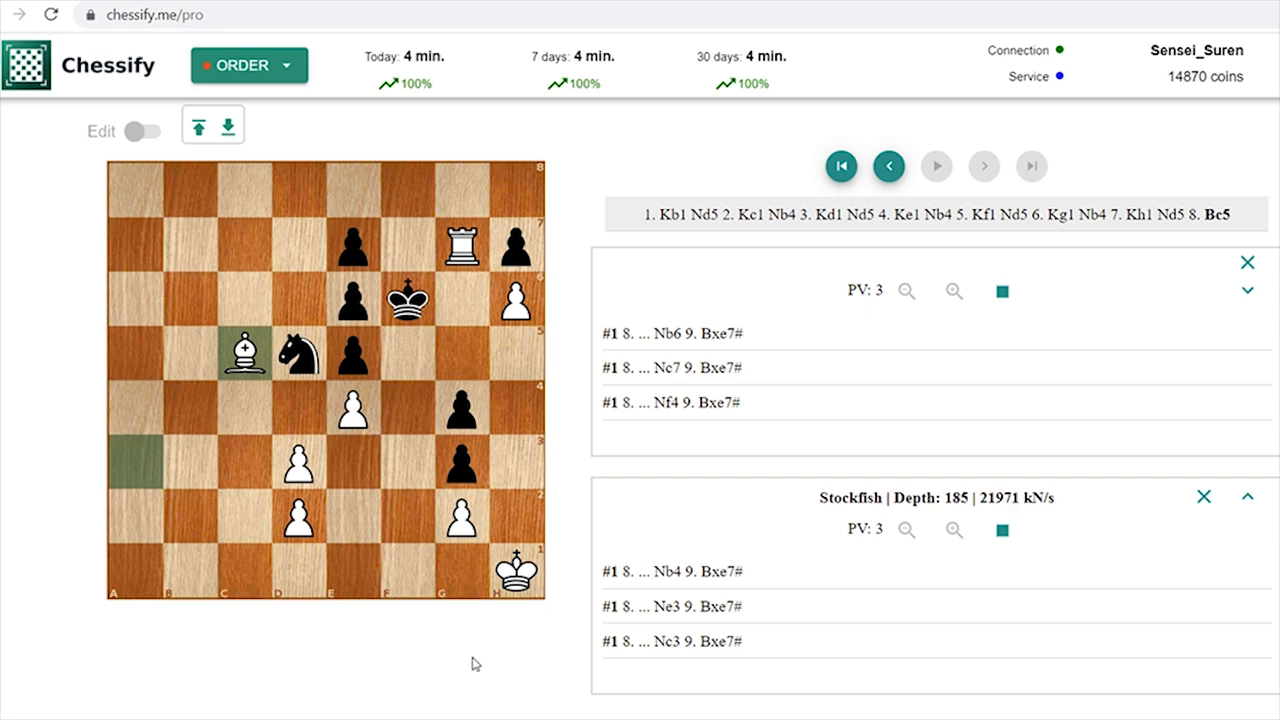
mouse_move(500, 652)
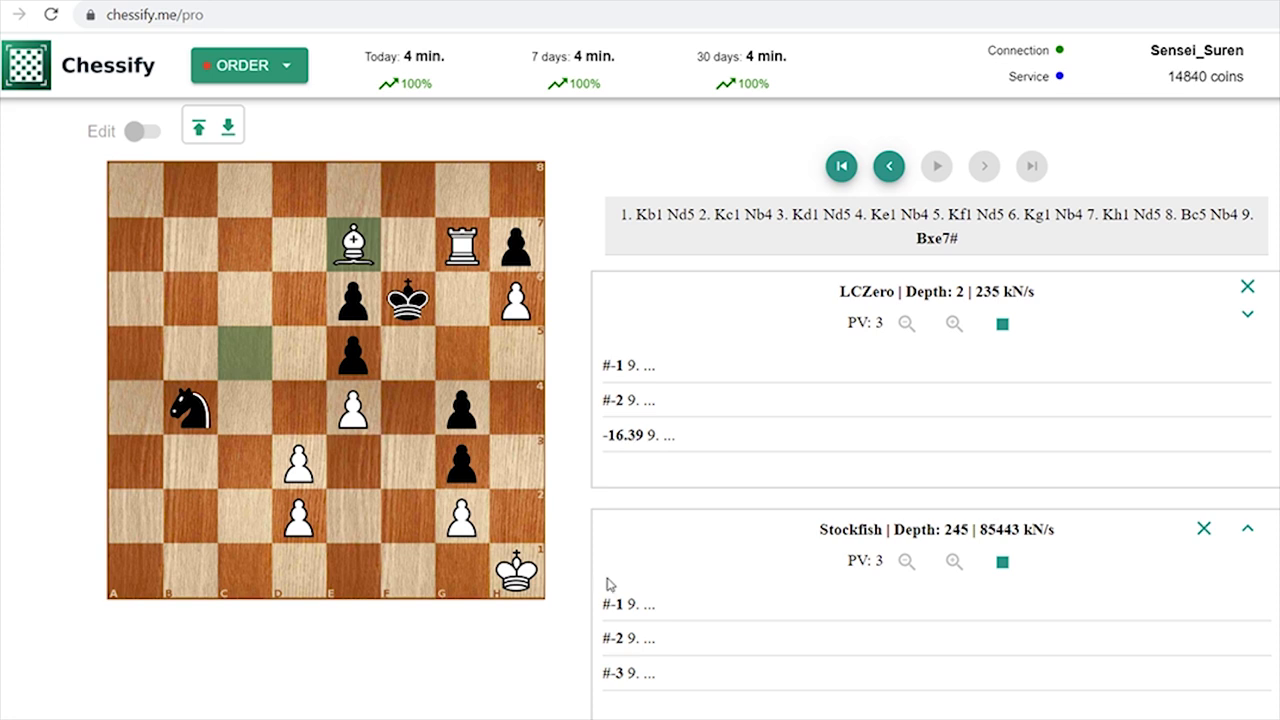
mouse_move(230, 596)
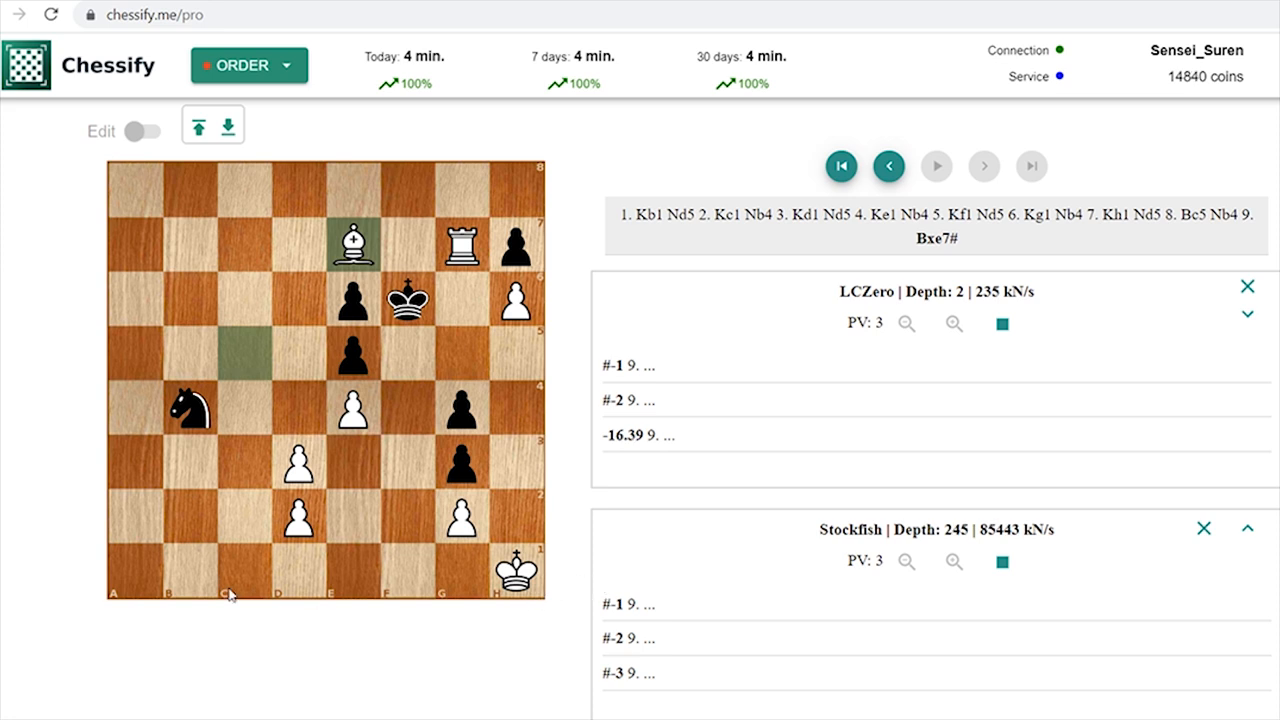
mouse_move(536, 590)
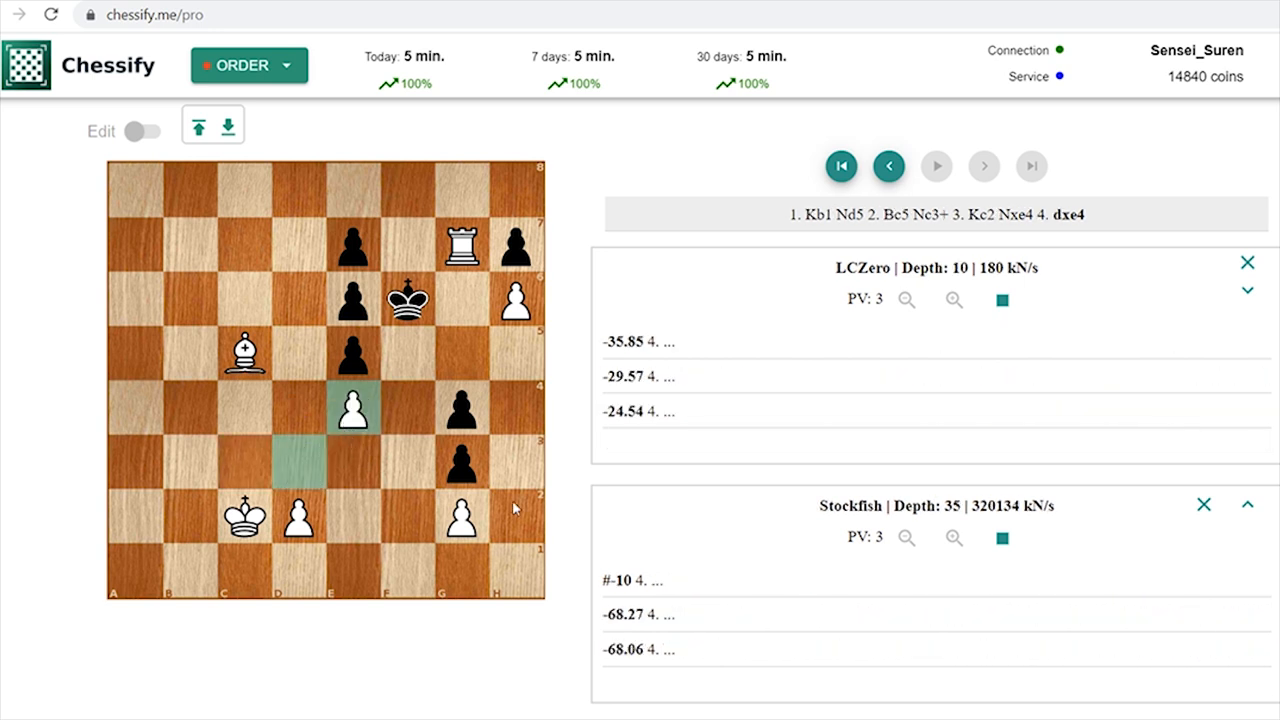
Return to the position after 1. Kb1 Nd5 in the move list.
click(888, 166)
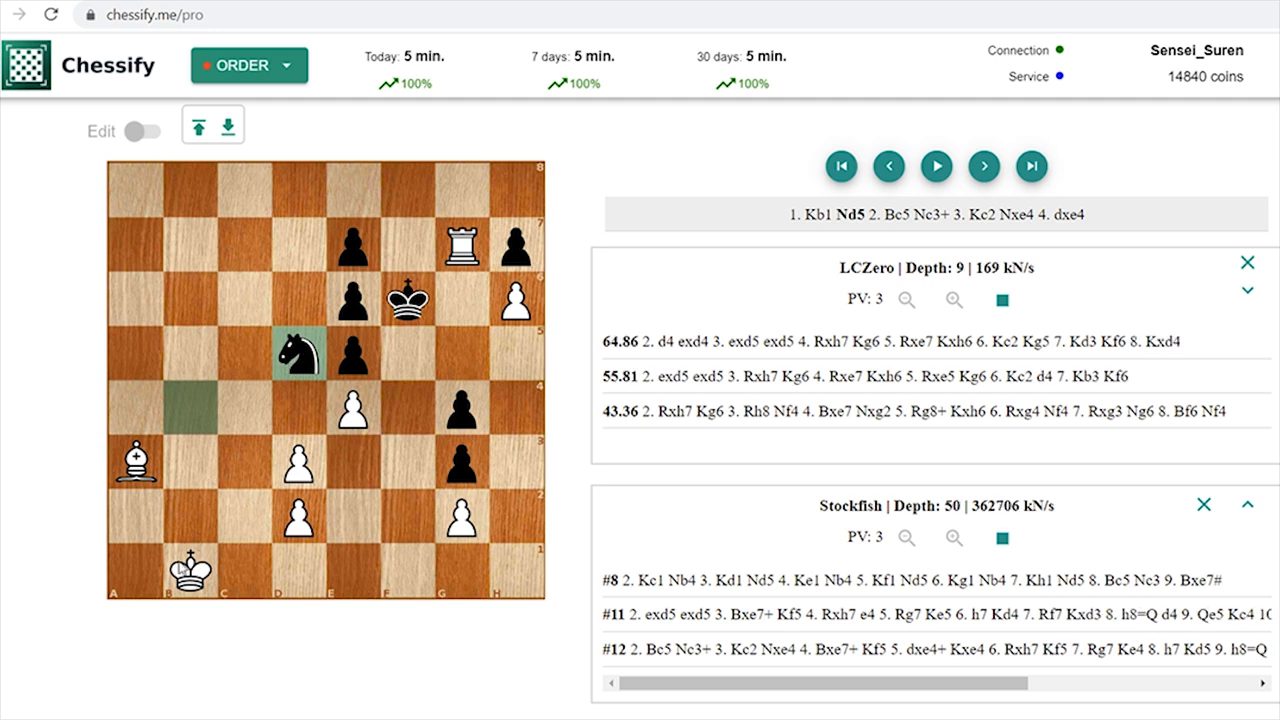
Step back one move in the line before continuing the king walk.
click(888, 166)
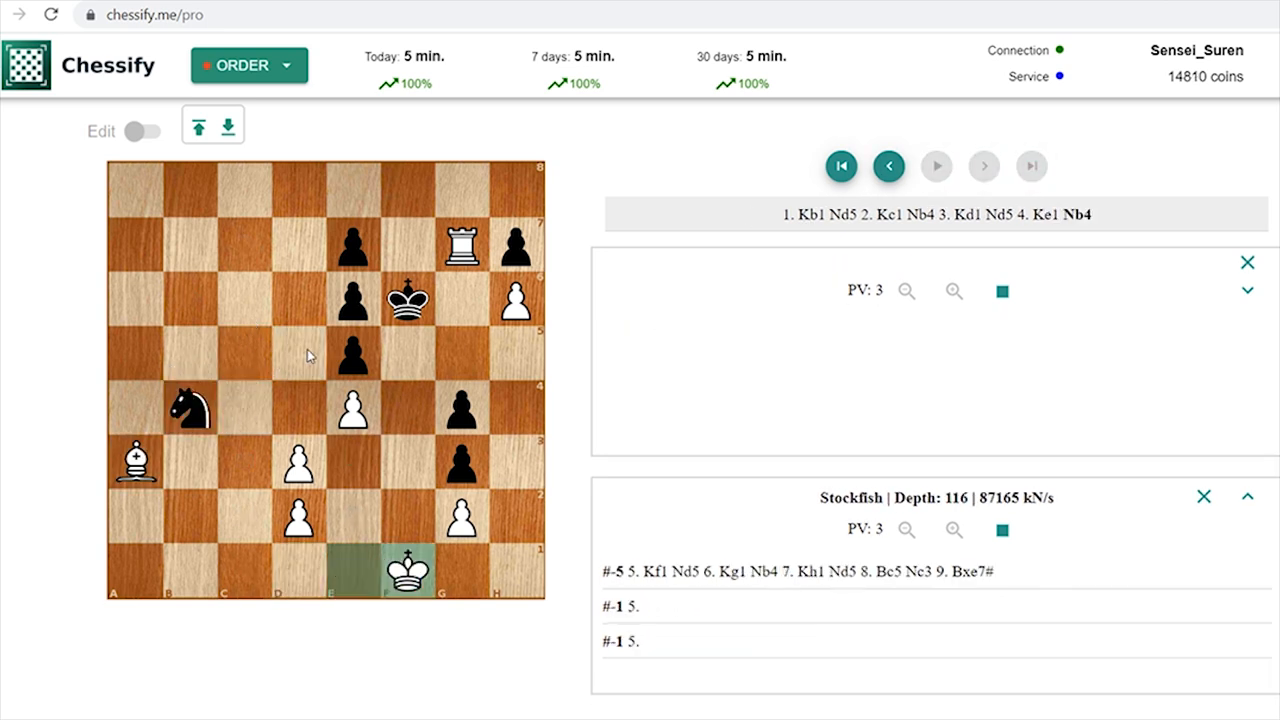
Step forward once, then back through the line to the position after 3...Nd5.
click(936, 166)
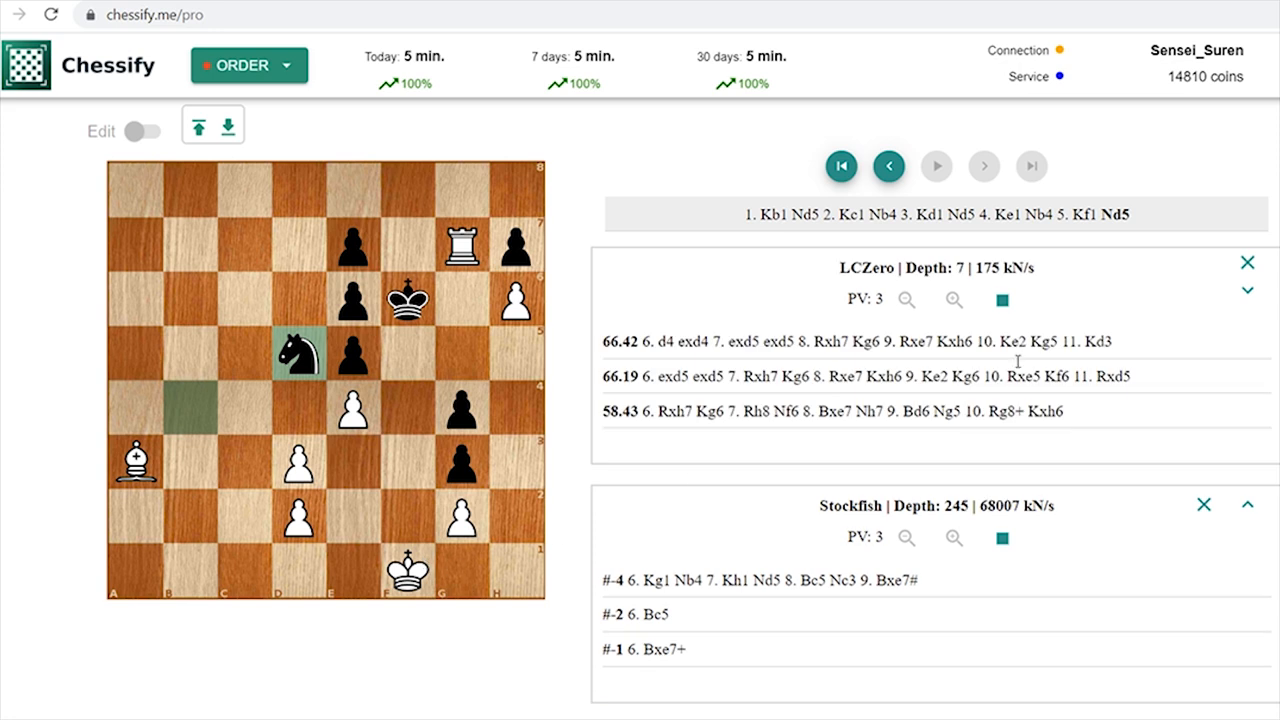
click(888, 166)
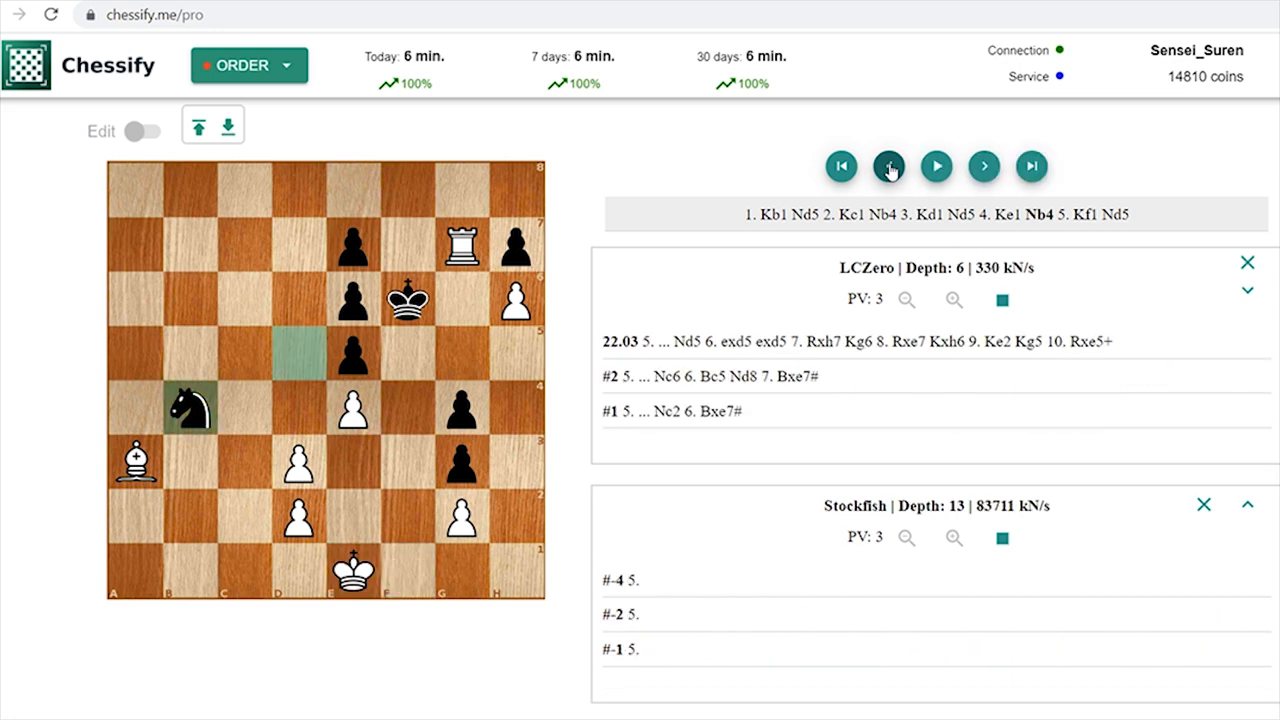
click(888, 166)
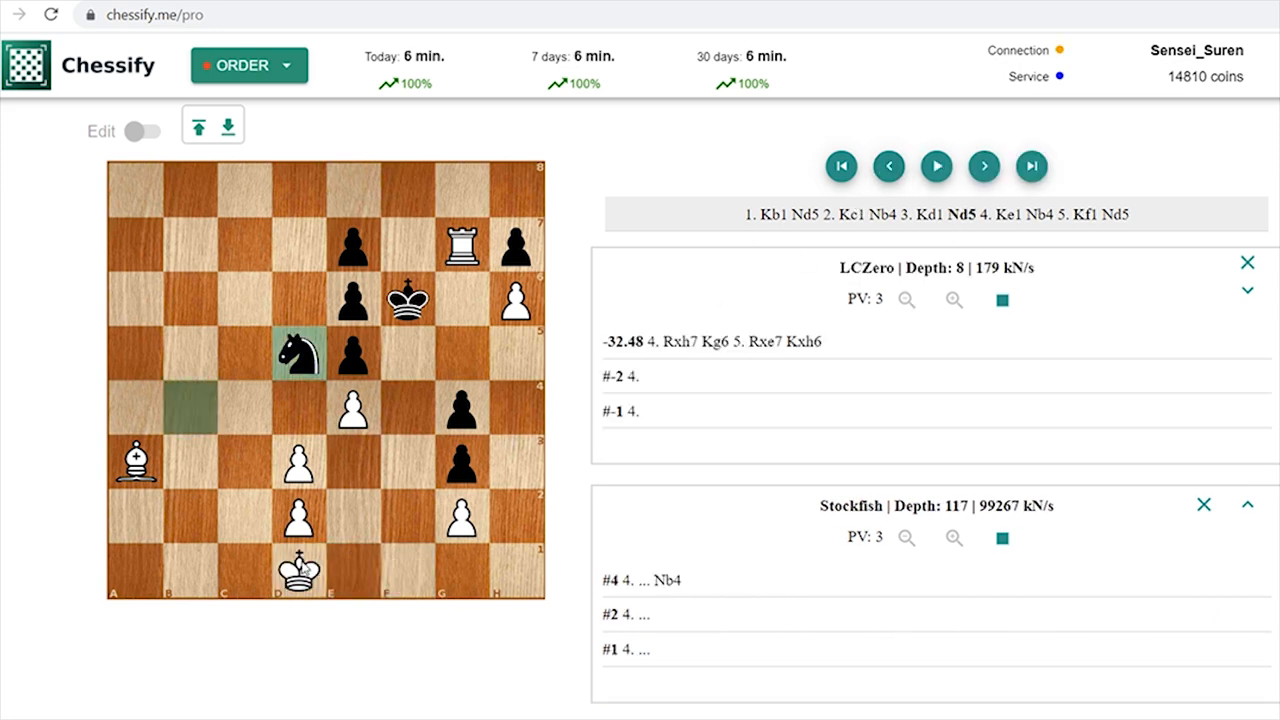
click(888, 166)
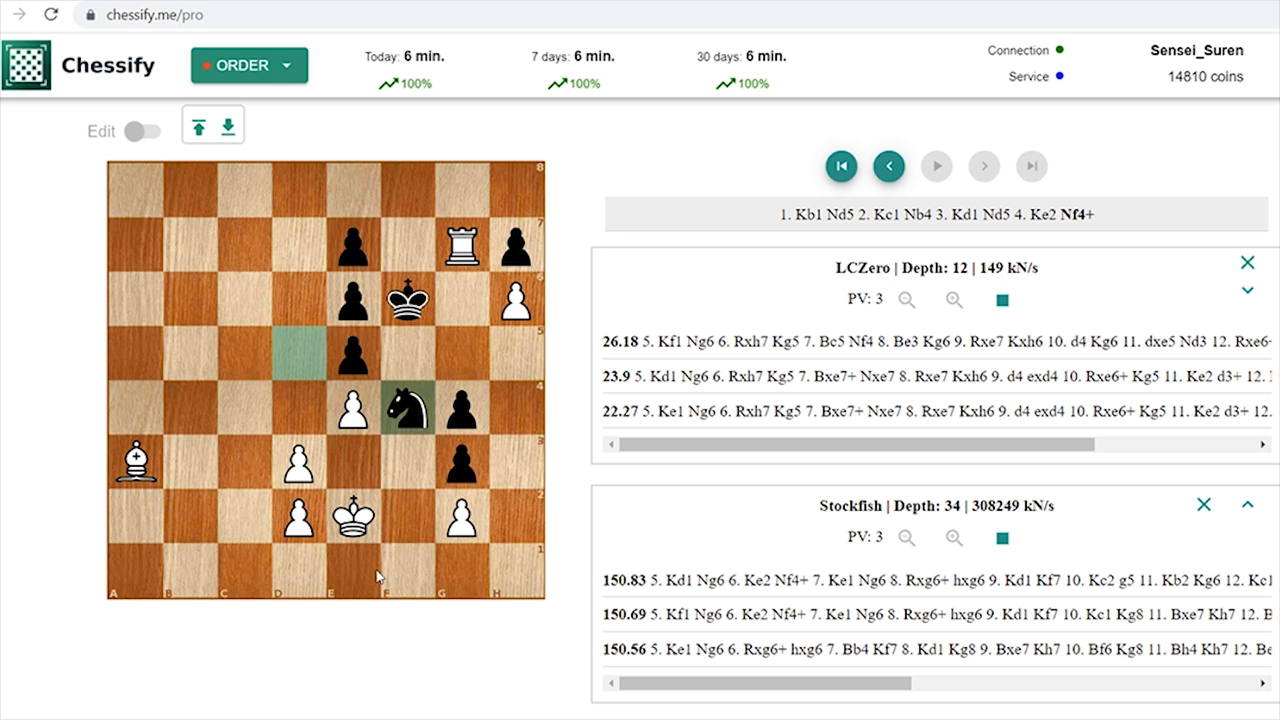
mouse_move(578, 418)
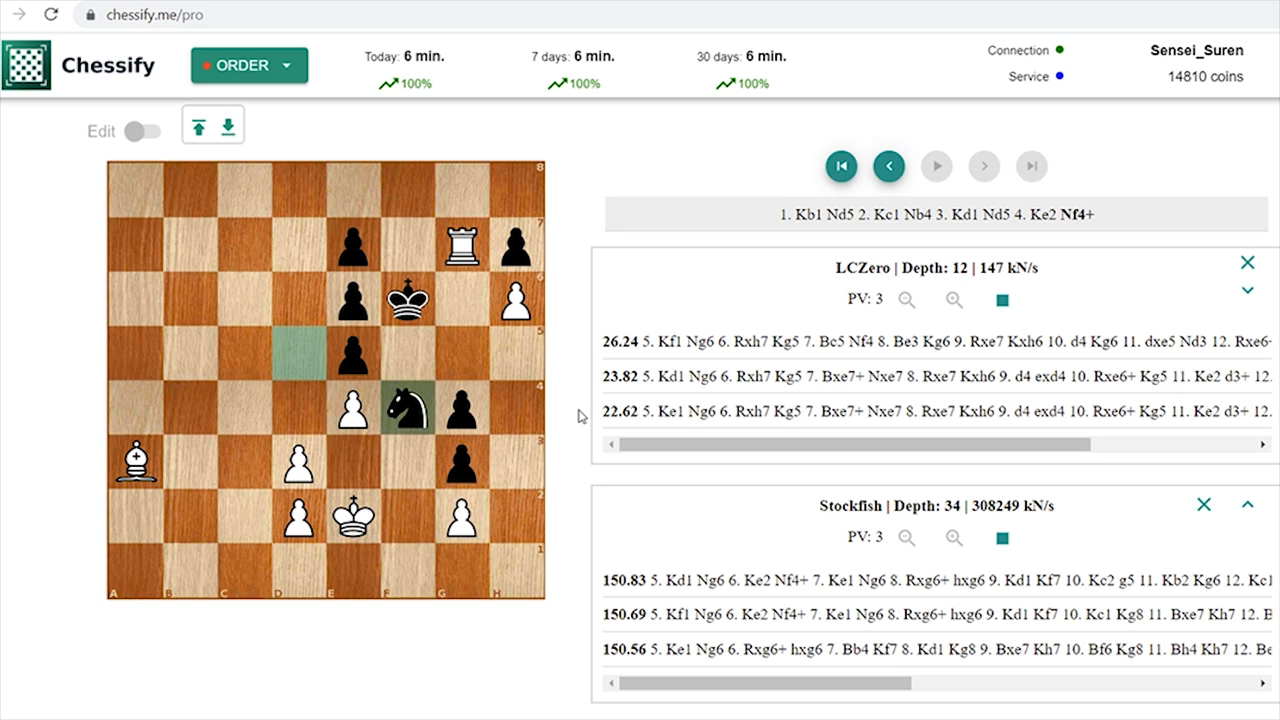
mouse_move(558, 432)
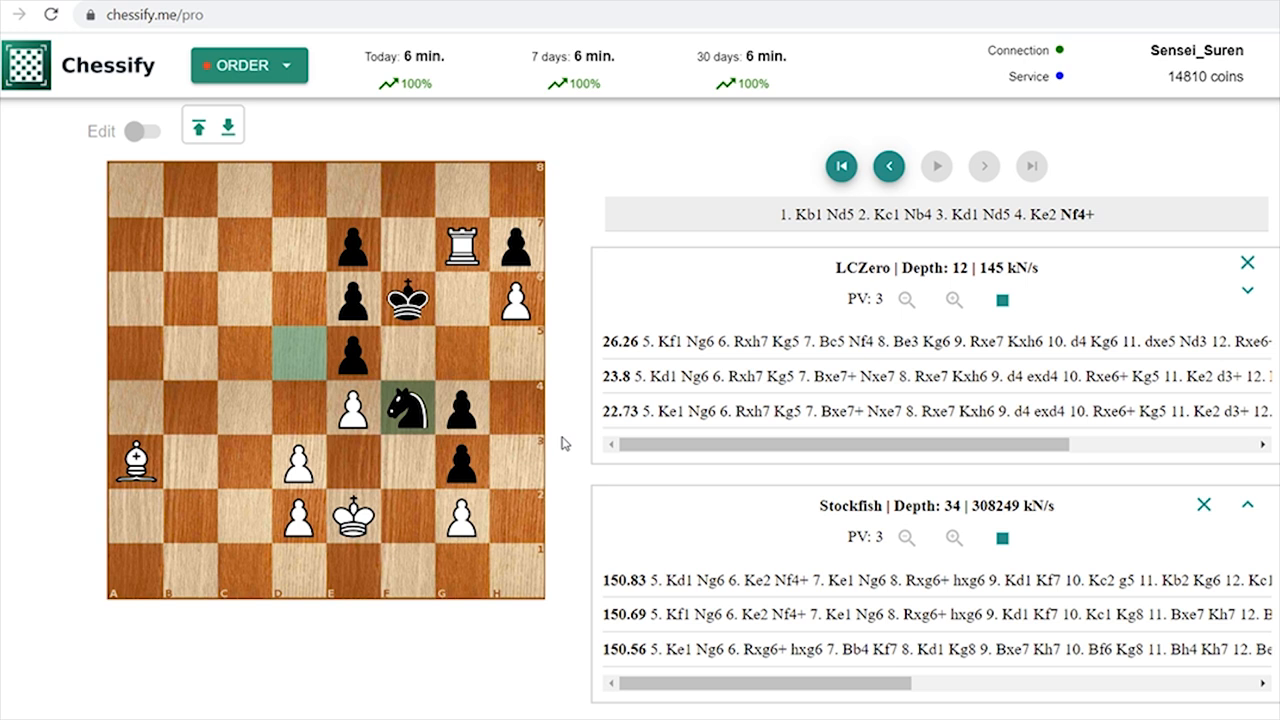
mouse_move(572, 456)
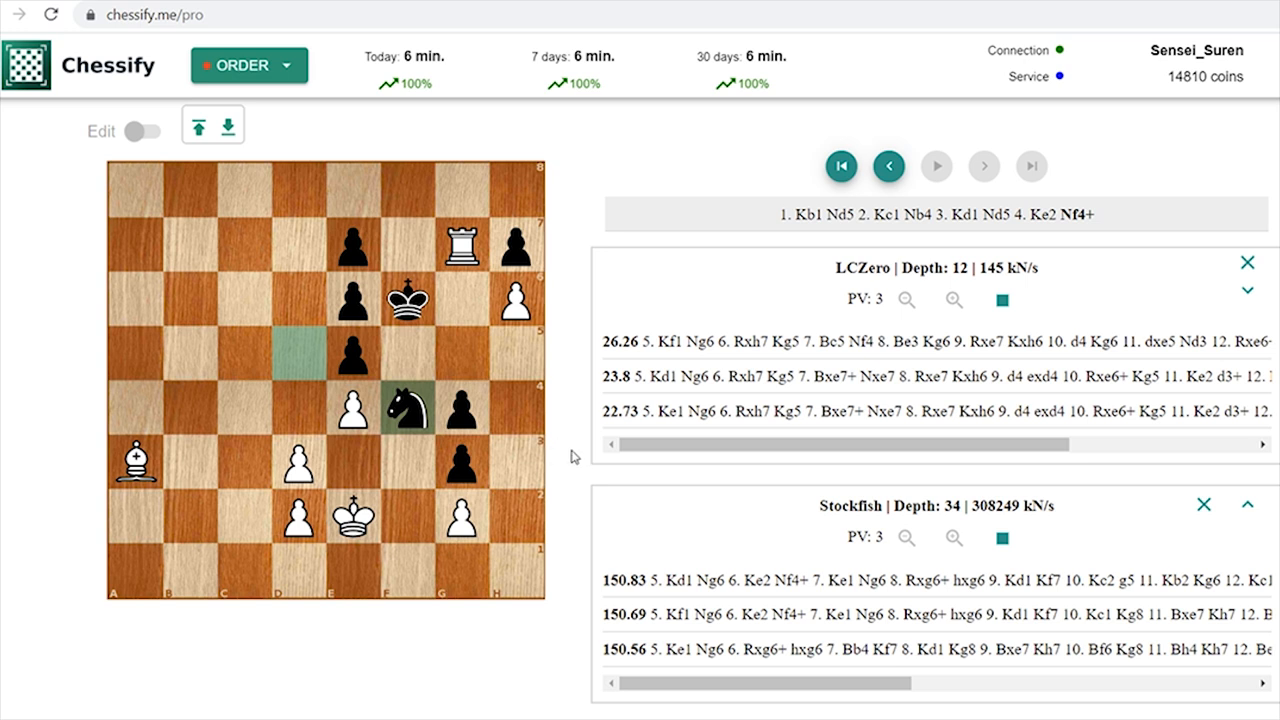